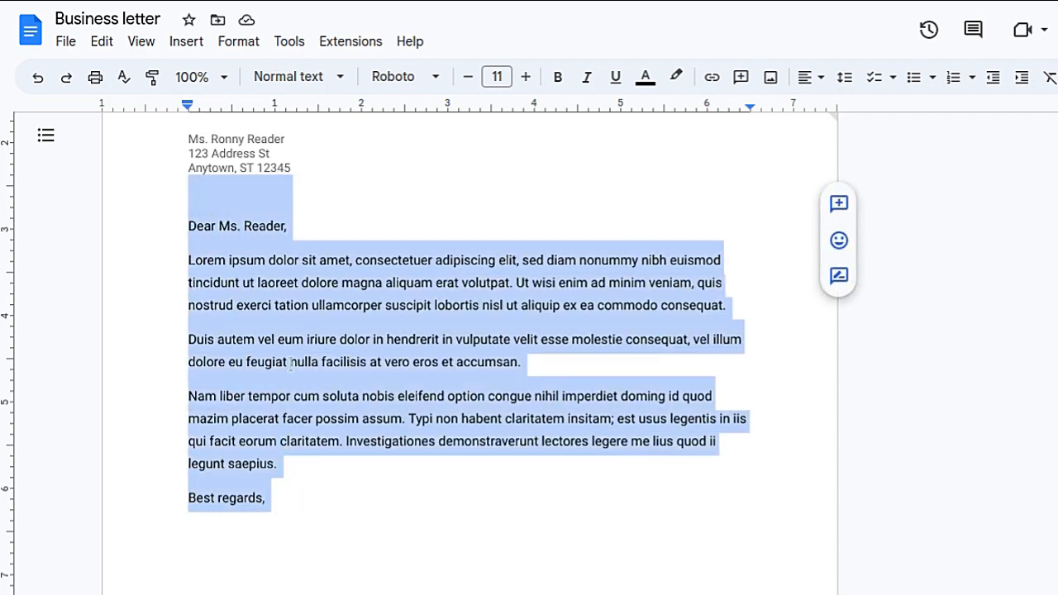
{"action": "mouse_move", "coordinate": [311, 327]}
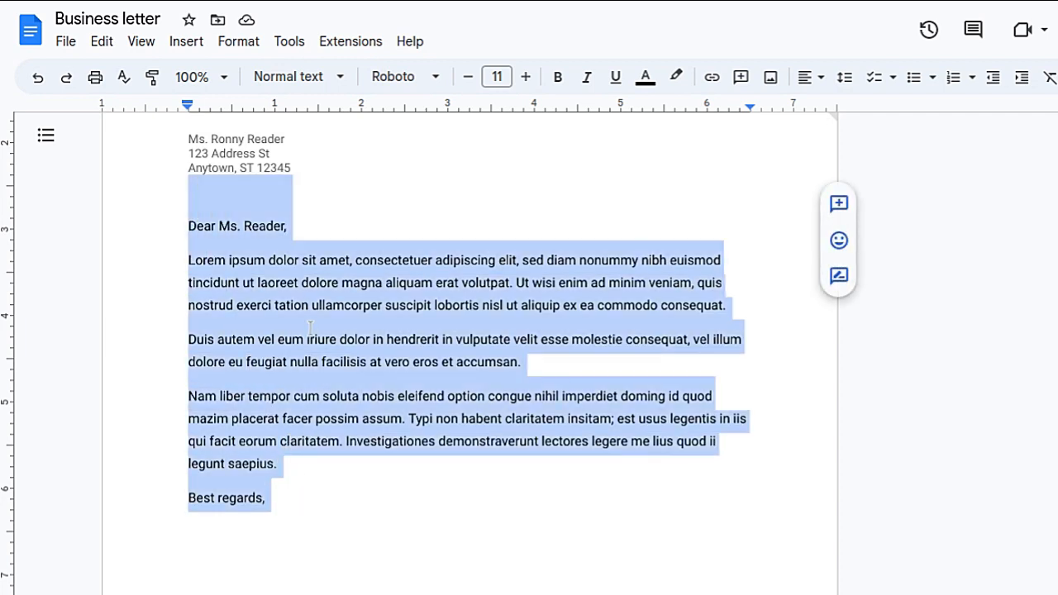
Apply Single line spacing to the selected letter text via Format > Line & paragraph spacing.
{"action": "left_click", "coordinate": [238, 40]}
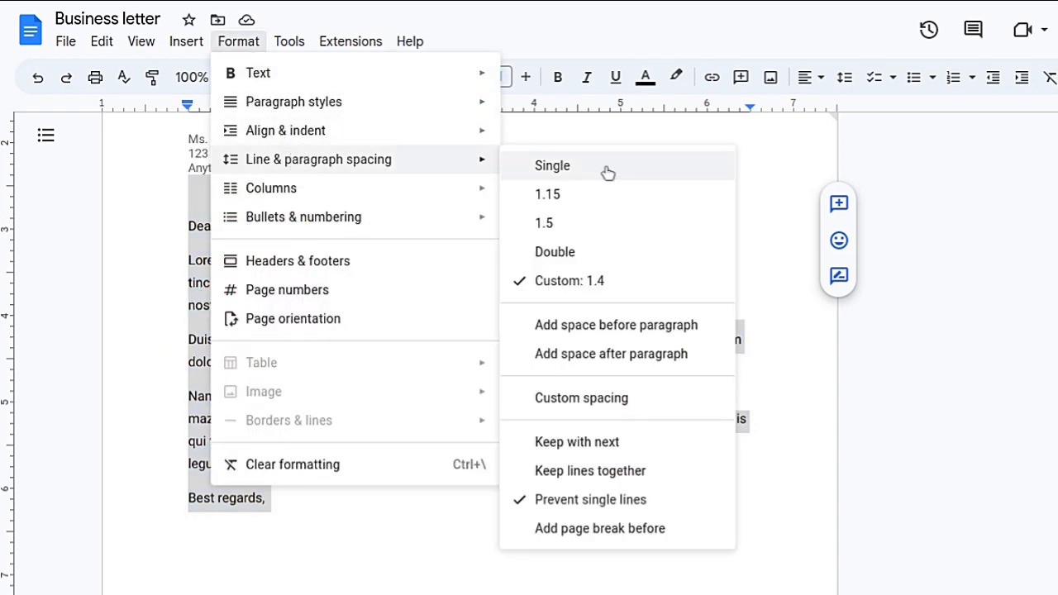
{"action": "left_click", "coordinate": [552, 165]}
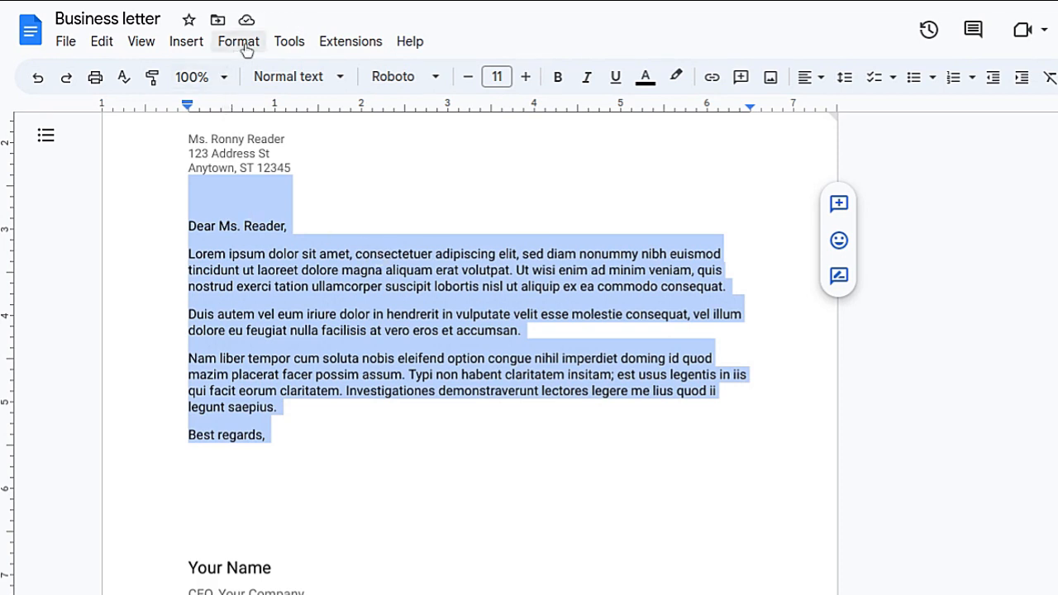
{"action": "left_click", "coordinate": [238, 41]}
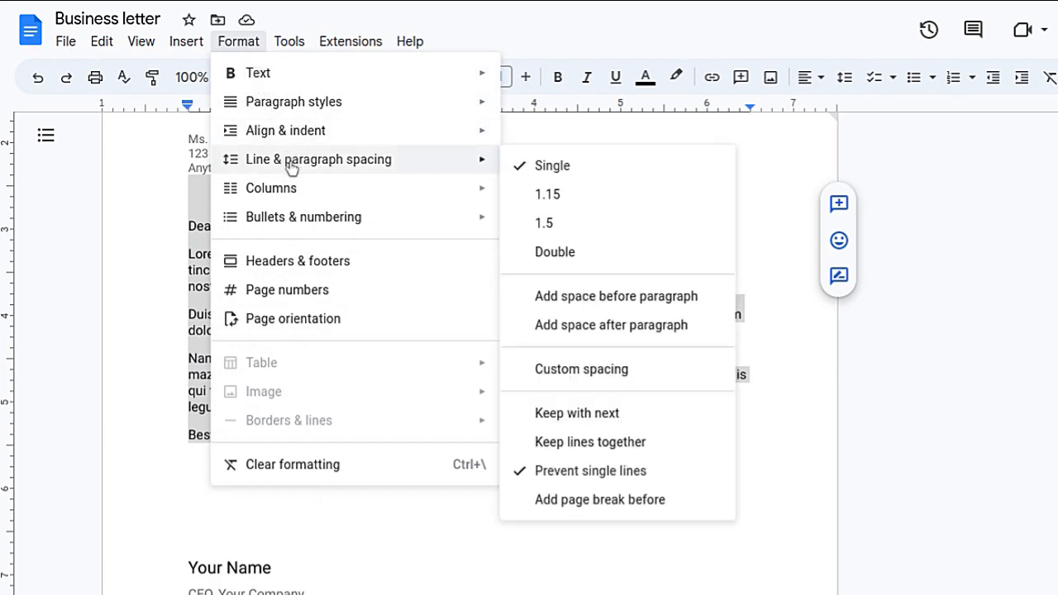
{"action": "mouse_move", "coordinate": [324, 168]}
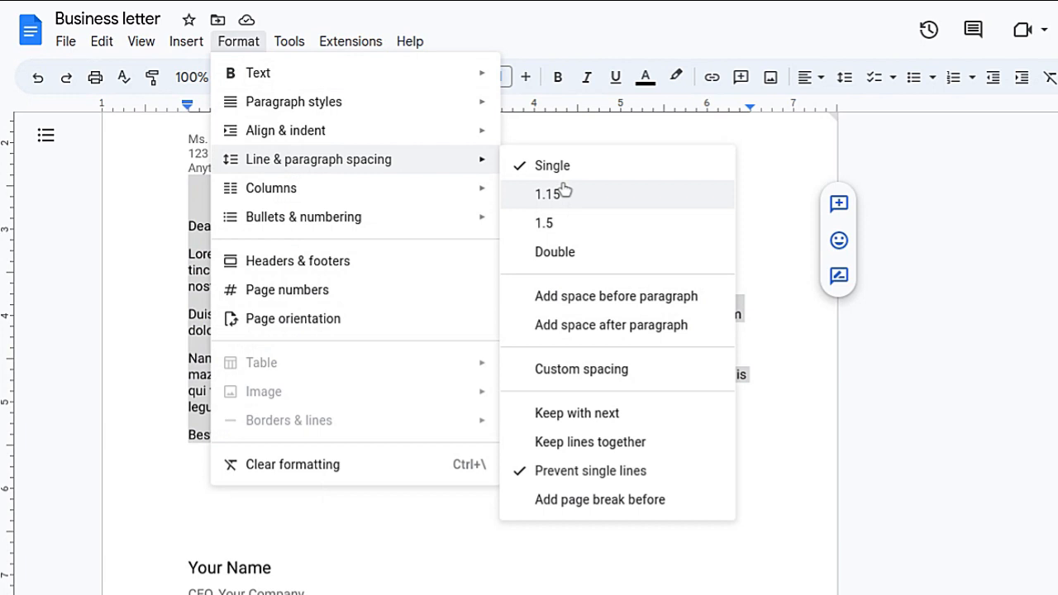
{"action": "mouse_move", "coordinate": [544, 222]}
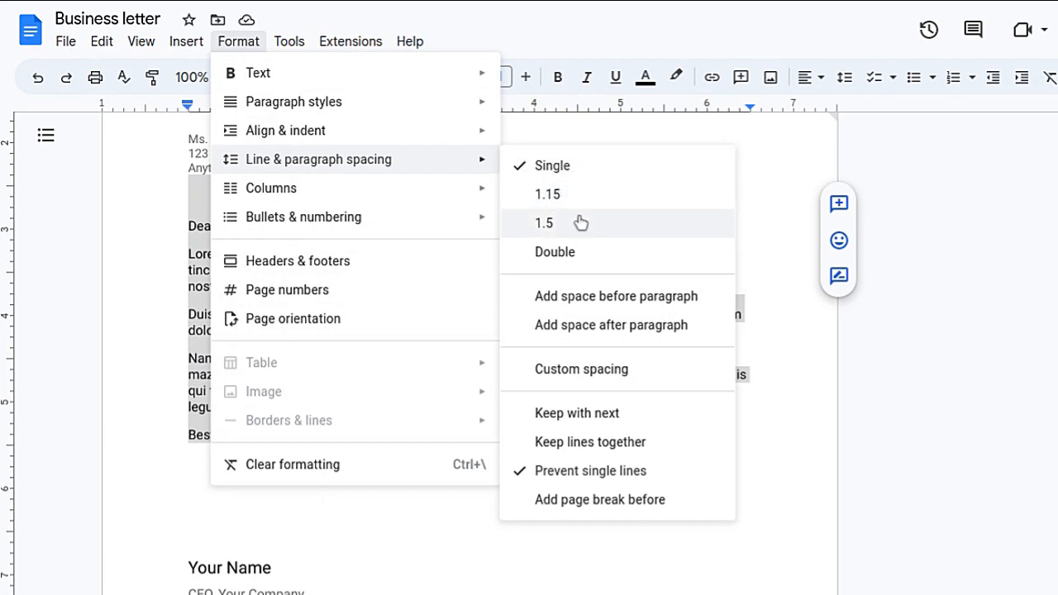
{"action": "left_click", "coordinate": [543, 222]}
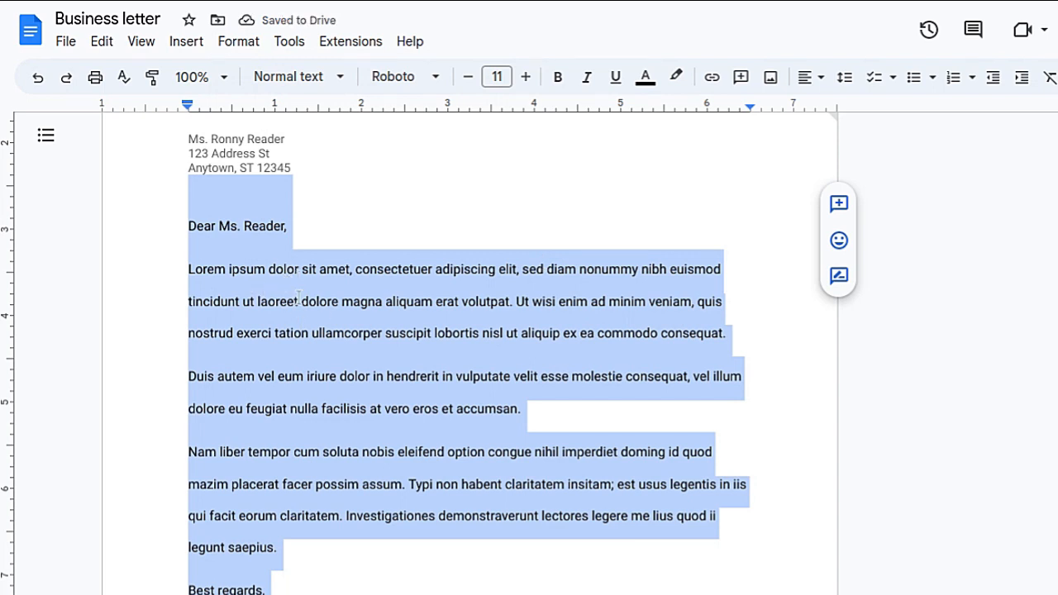
{"action": "left_click", "coordinate": [238, 41]}
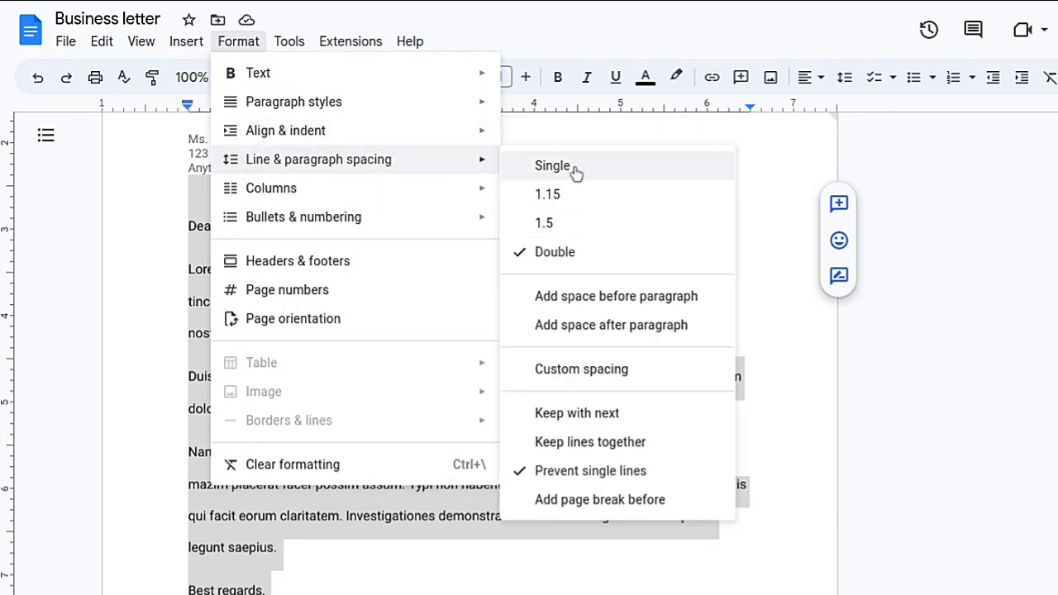
{"action": "left_click", "coordinate": [552, 165]}
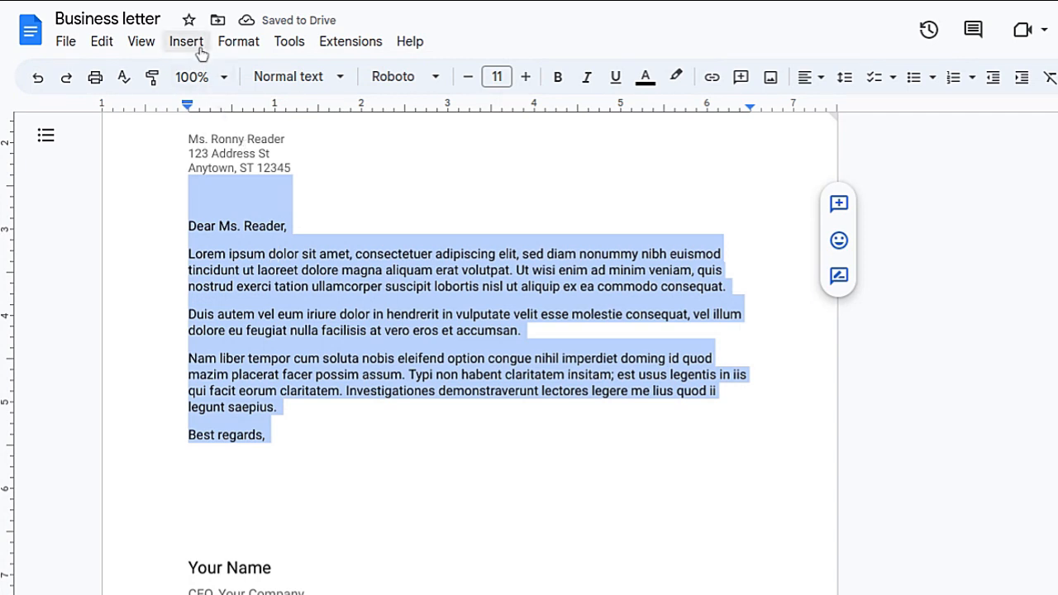
{"action": "left_click", "coordinate": [238, 41]}
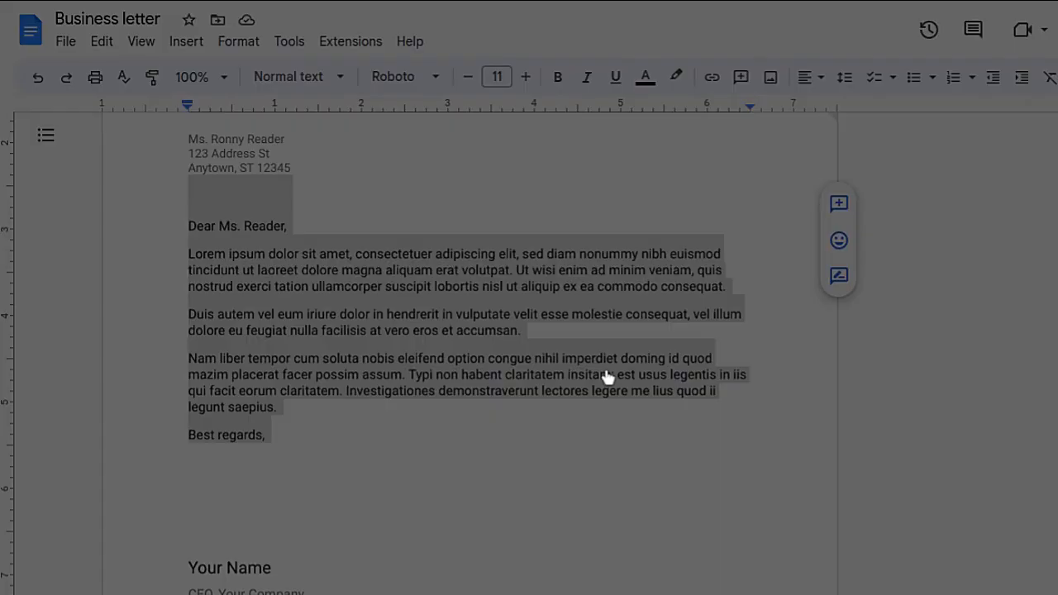
{"action": "left_click", "coordinate": [876, 78]}
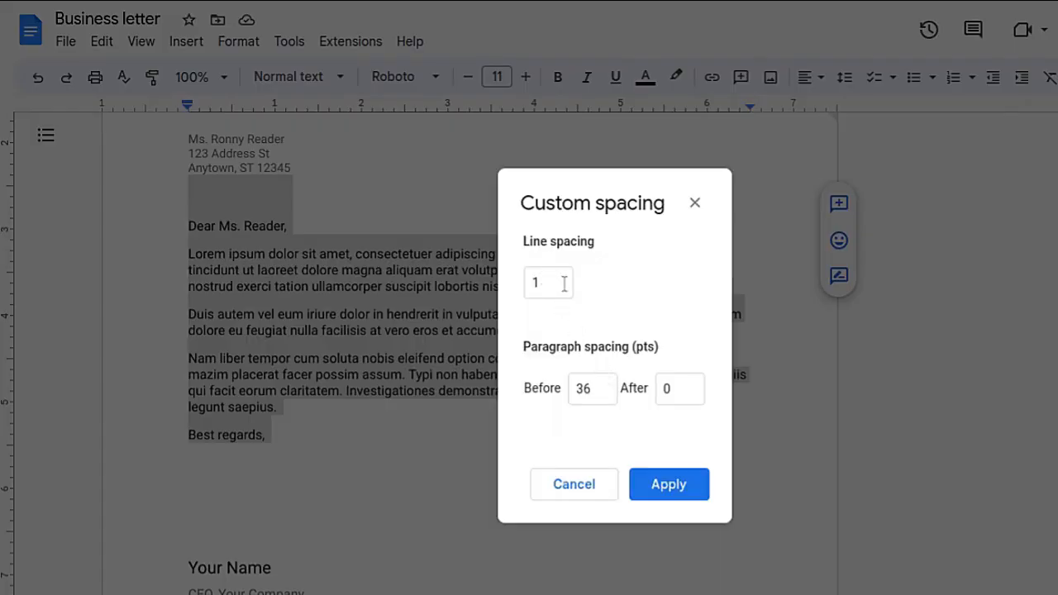
{"action": "left_click", "coordinate": [549, 283]}
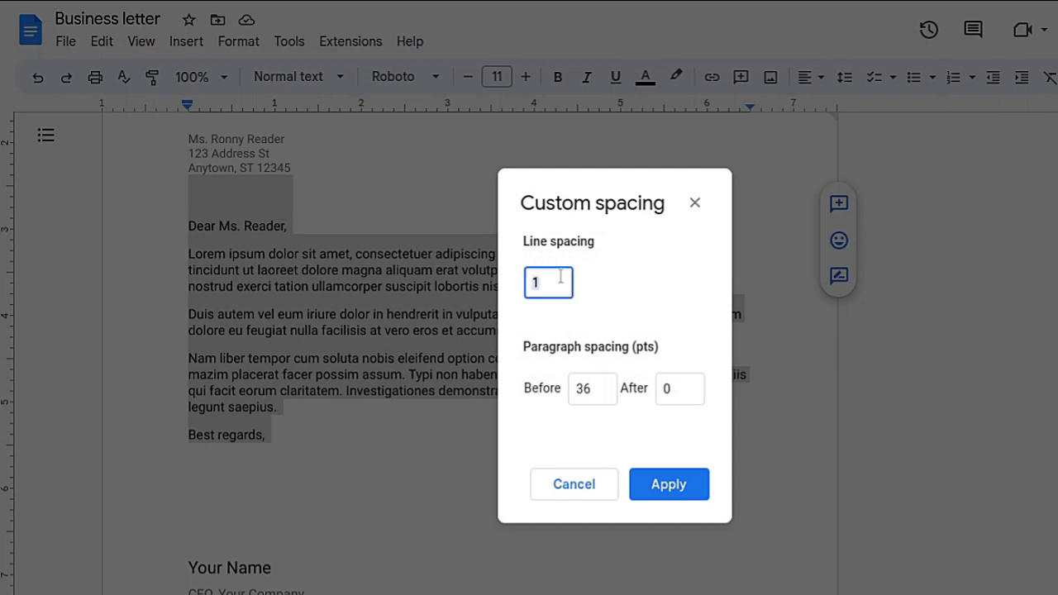
{"action": "mouse_move", "coordinate": [593, 266]}
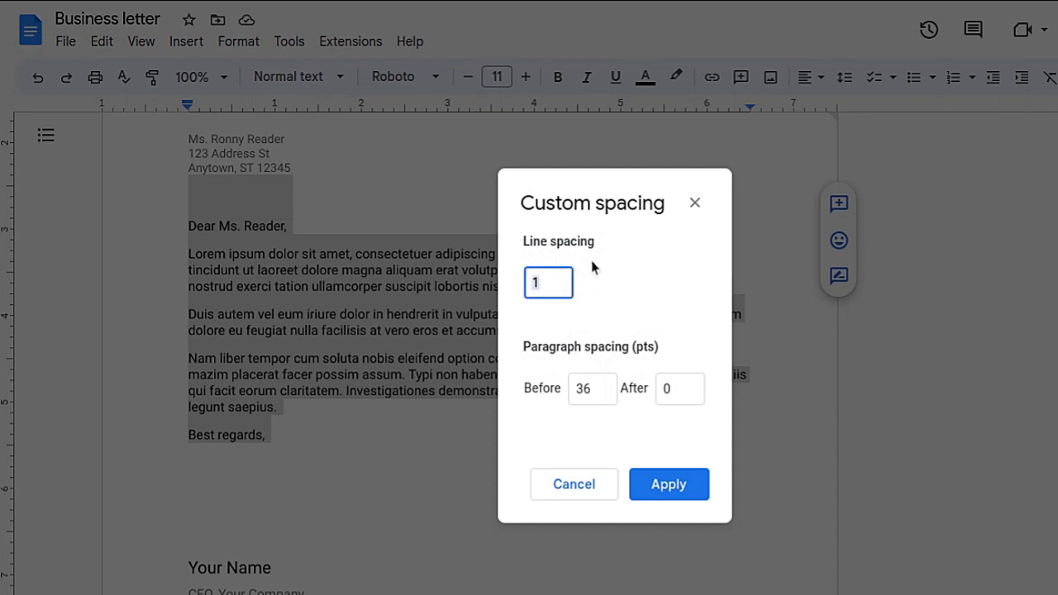
{"action": "type", "text": "0"}
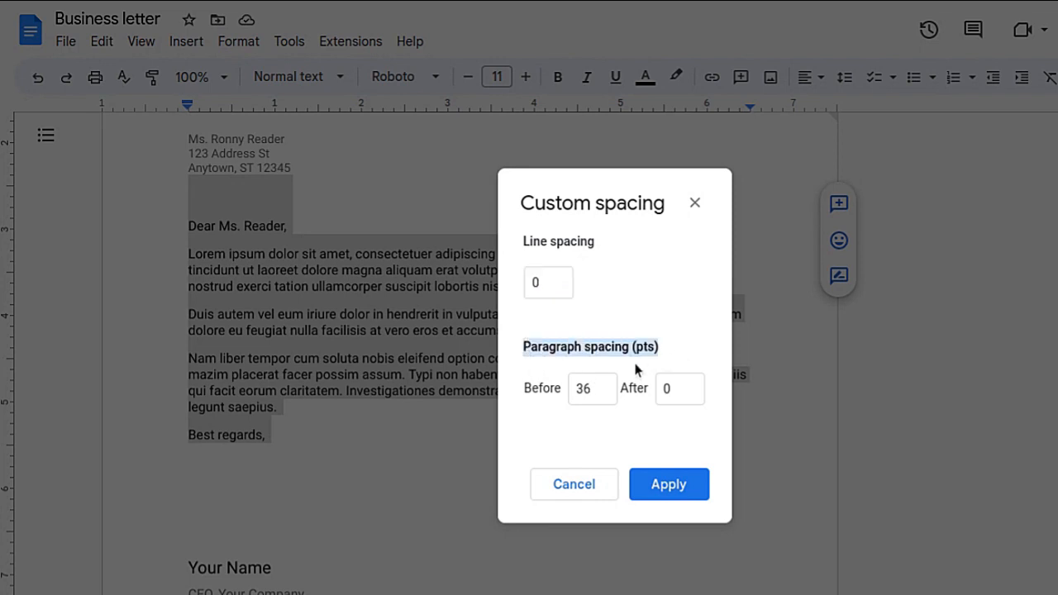
{"action": "left_click", "coordinate": [592, 389]}
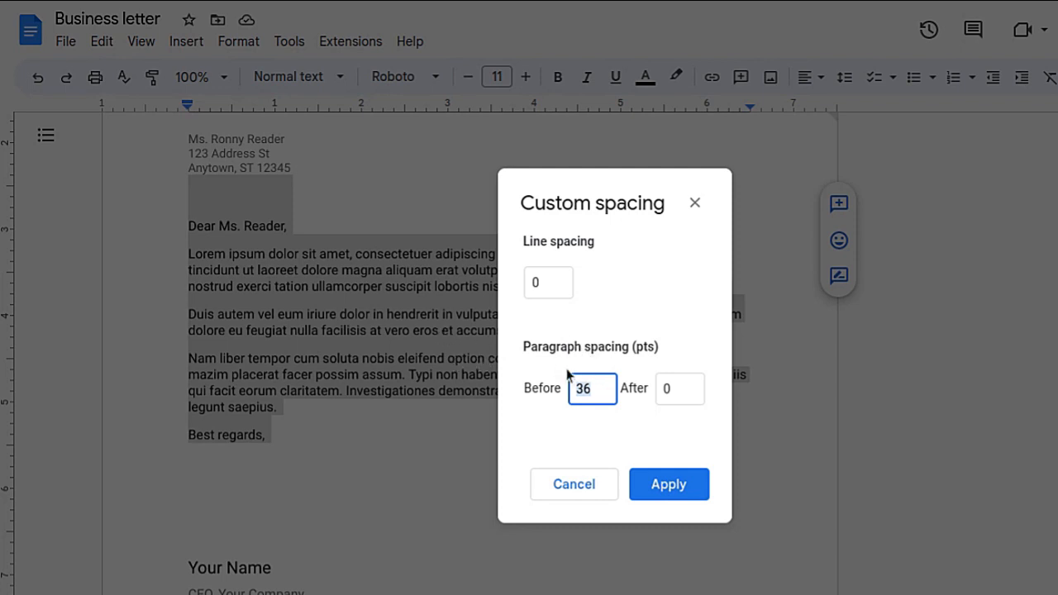
{"action": "mouse_move", "coordinate": [625, 364]}
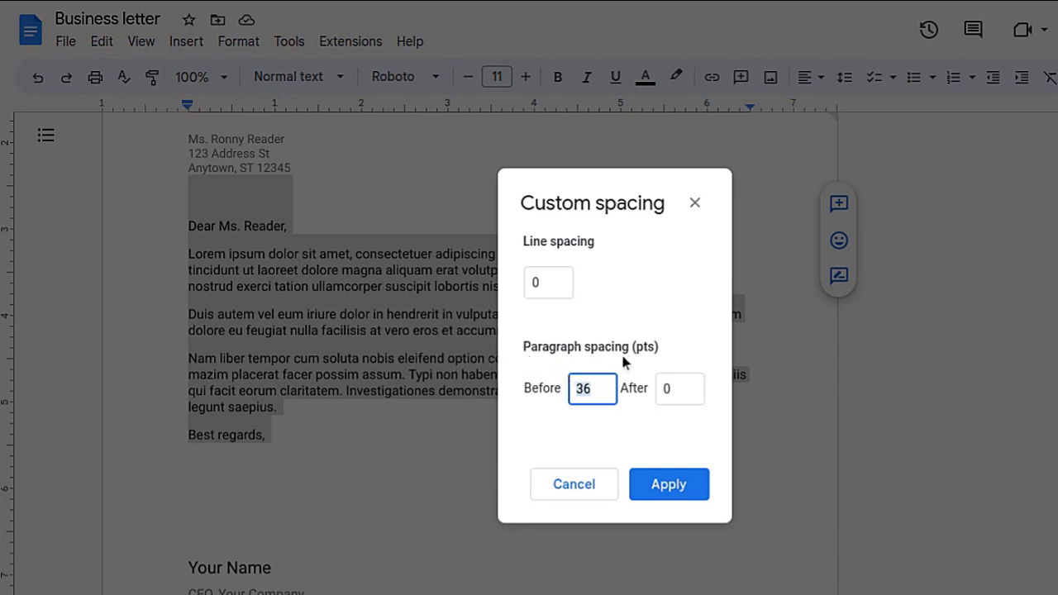
{"action": "mouse_move", "coordinate": [653, 367]}
{"action": "type", "text": "0"}
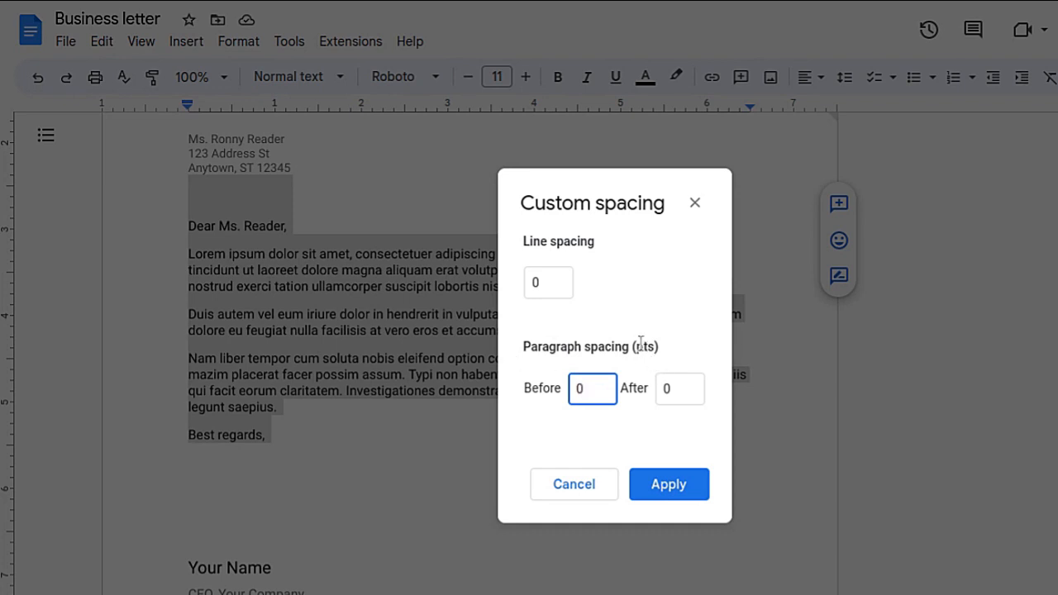
{"action": "left_click", "coordinate": [668, 482]}
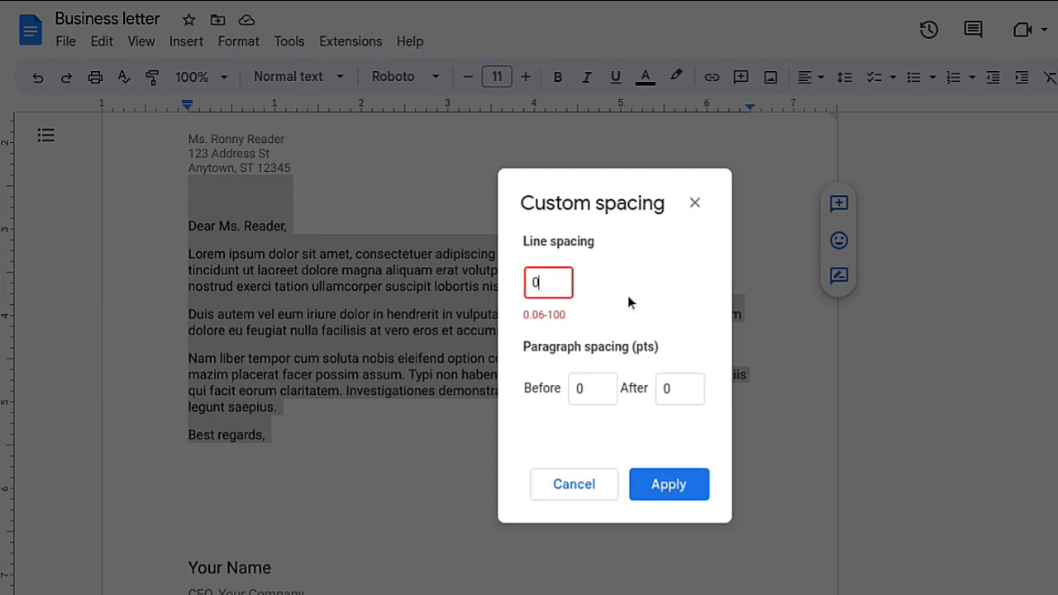
{"action": "type", "text": ".06"}
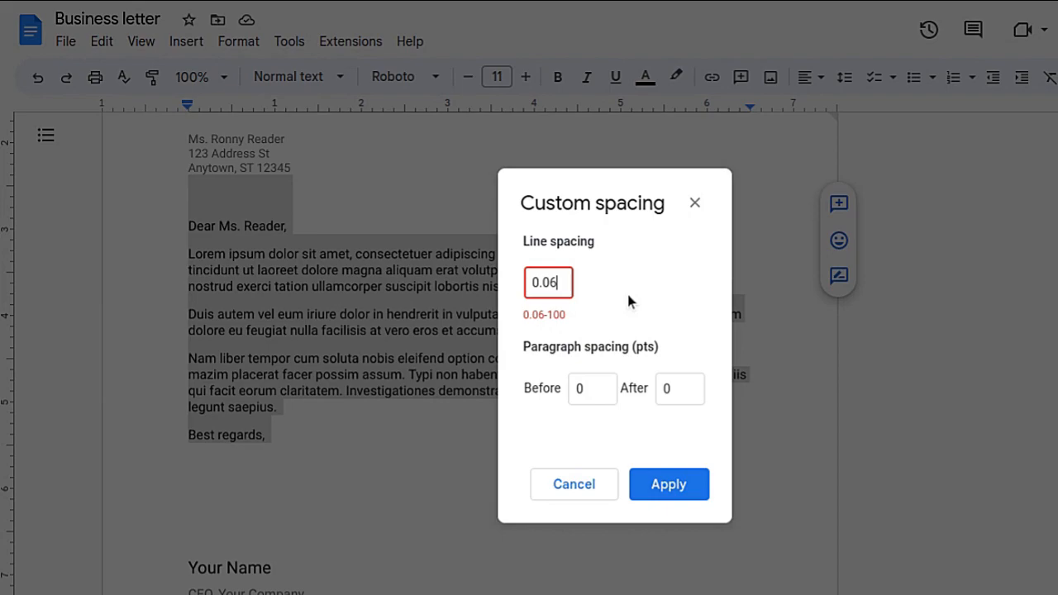
{"action": "left_click", "coordinate": [668, 484]}
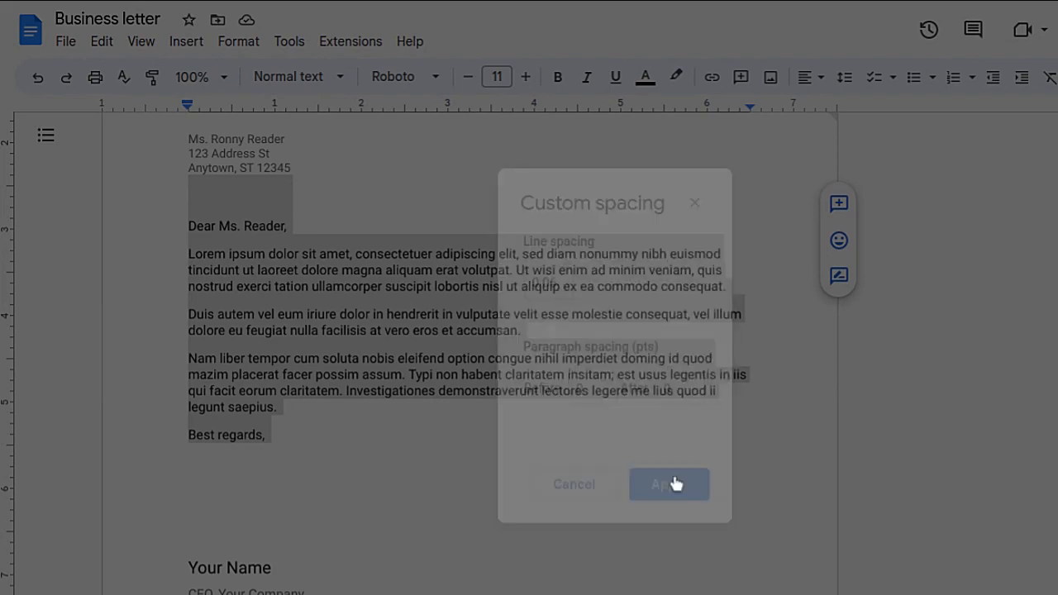
Return to the Format menu's Line & paragraph spacing options for the letter text.
{"action": "left_click", "coordinate": [668, 484]}
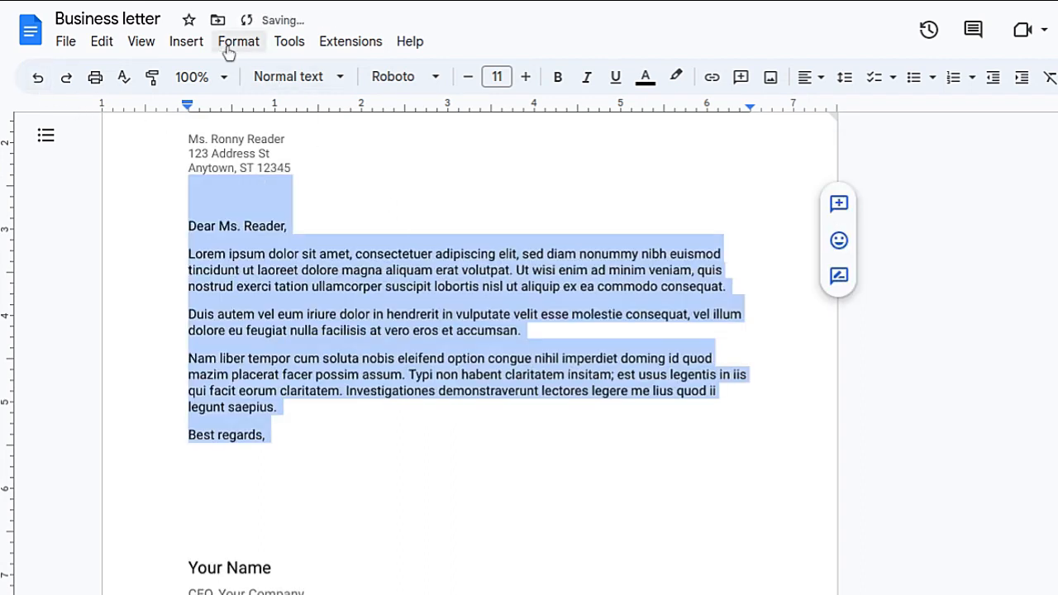
{"action": "left_click", "coordinate": [238, 41]}
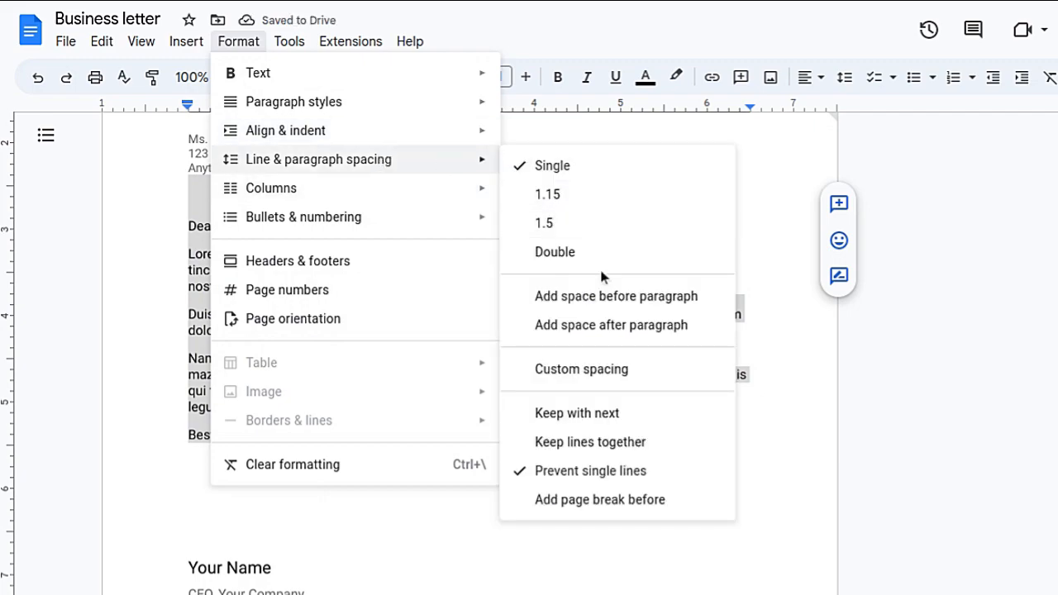
In Custom spacing, set space Before paragraphs to 0 with line spacing 1 and After 0, and apply.
{"action": "left_click", "coordinate": [582, 368]}
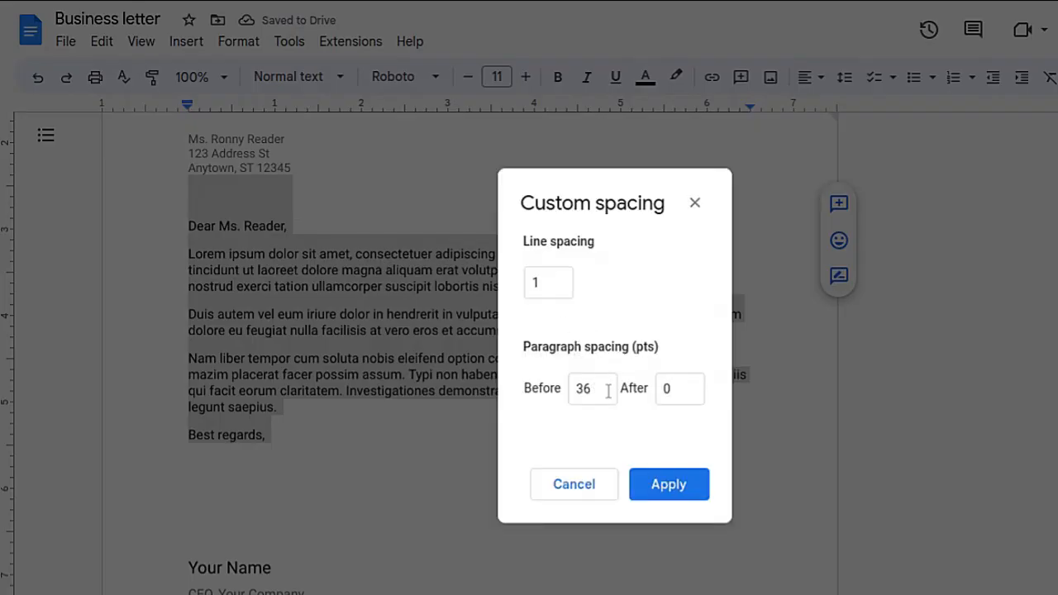
{"action": "left_click", "coordinate": [582, 388]}
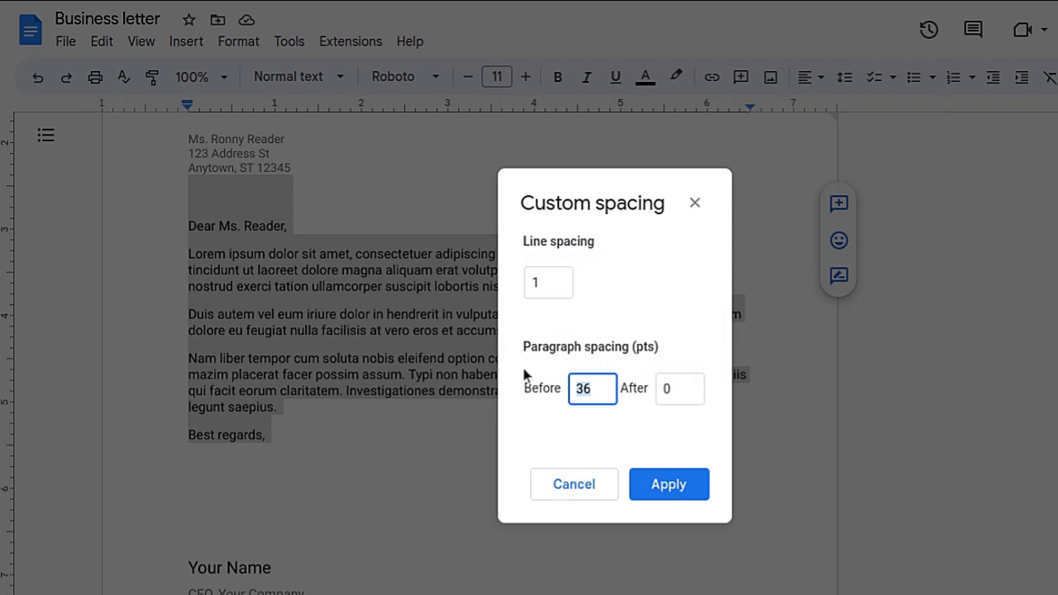
{"action": "type", "text": "0"}
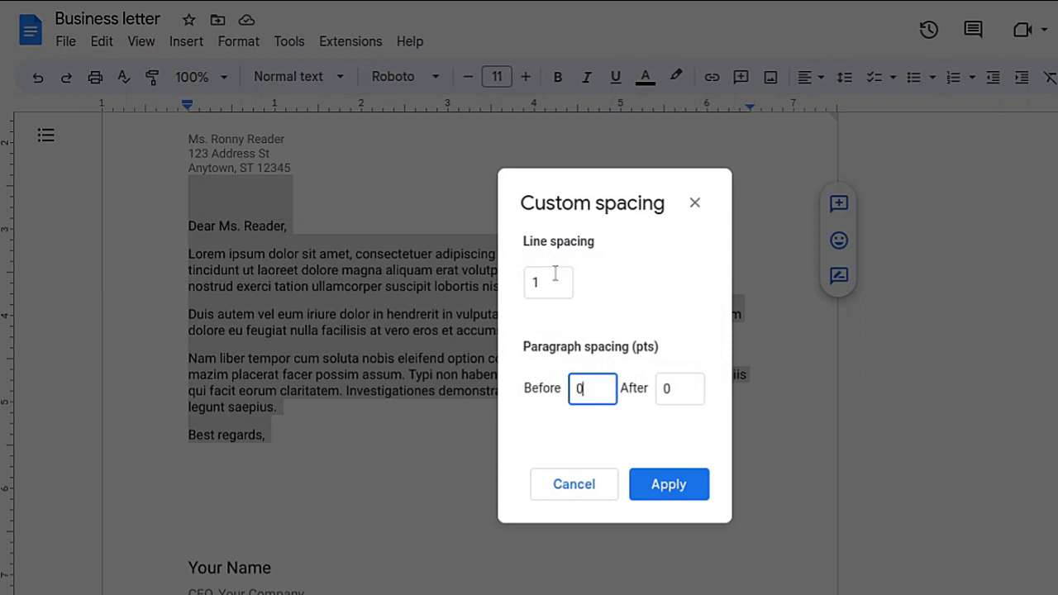
{"action": "left_click", "coordinate": [667, 482]}
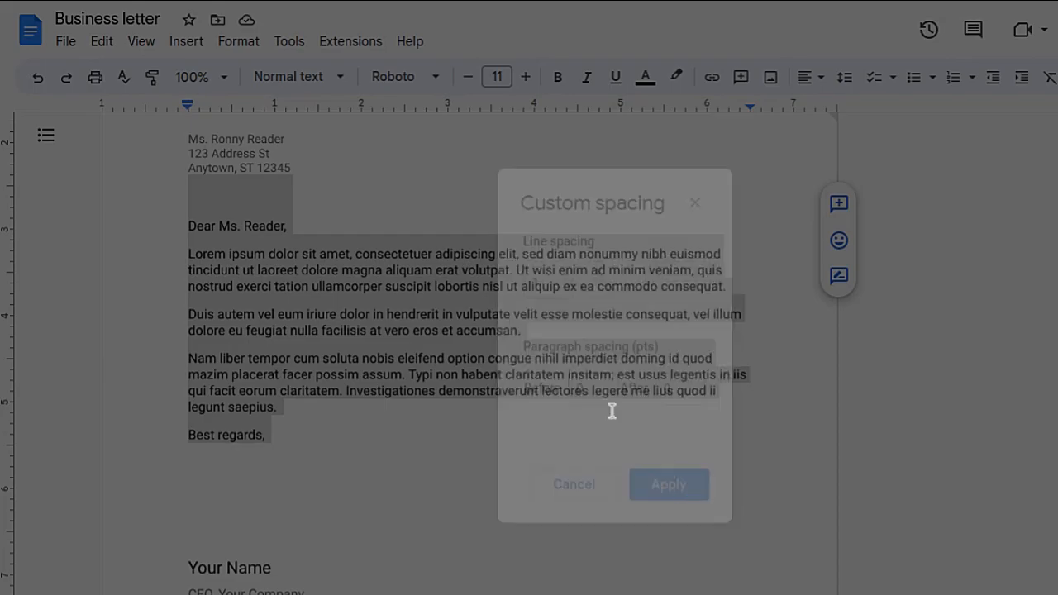
{"action": "left_click", "coordinate": [668, 485]}
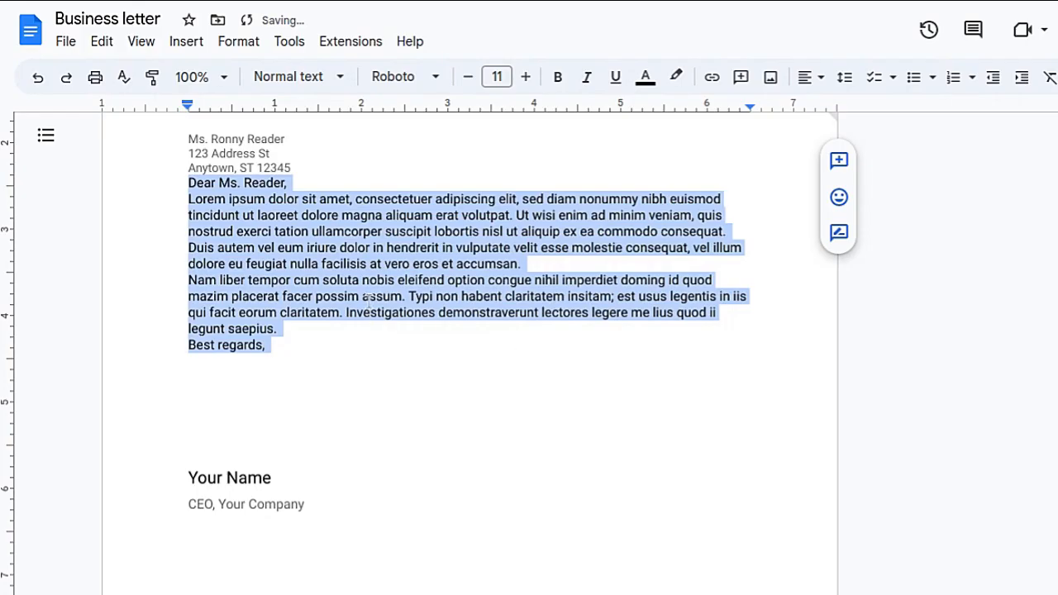